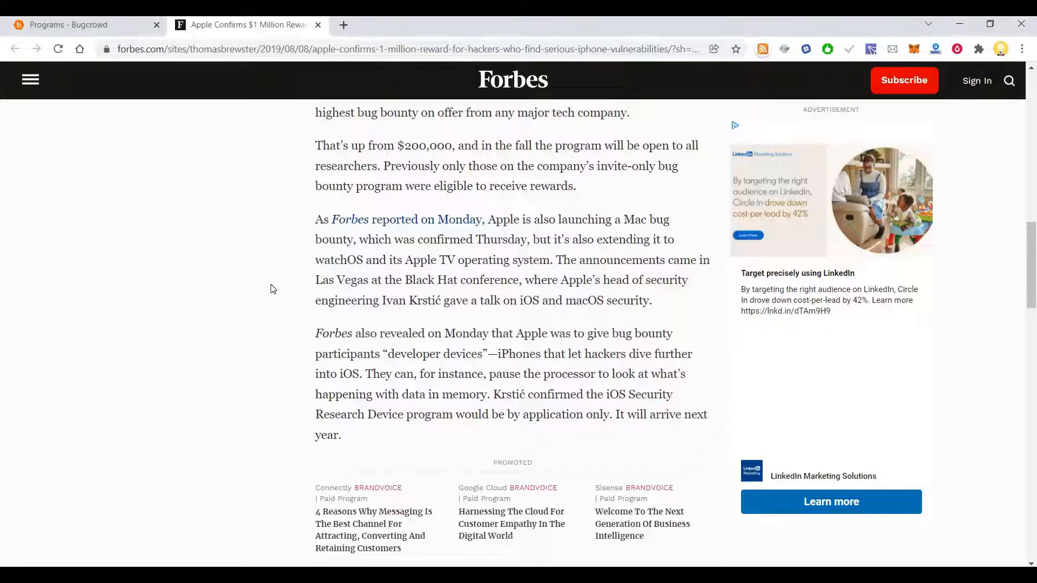
- Read down the Forbes article to the '$1 million for an iPhone hack' section
{"action": "scroll", "scroll_direction": "down", "scroll_amount": 3}
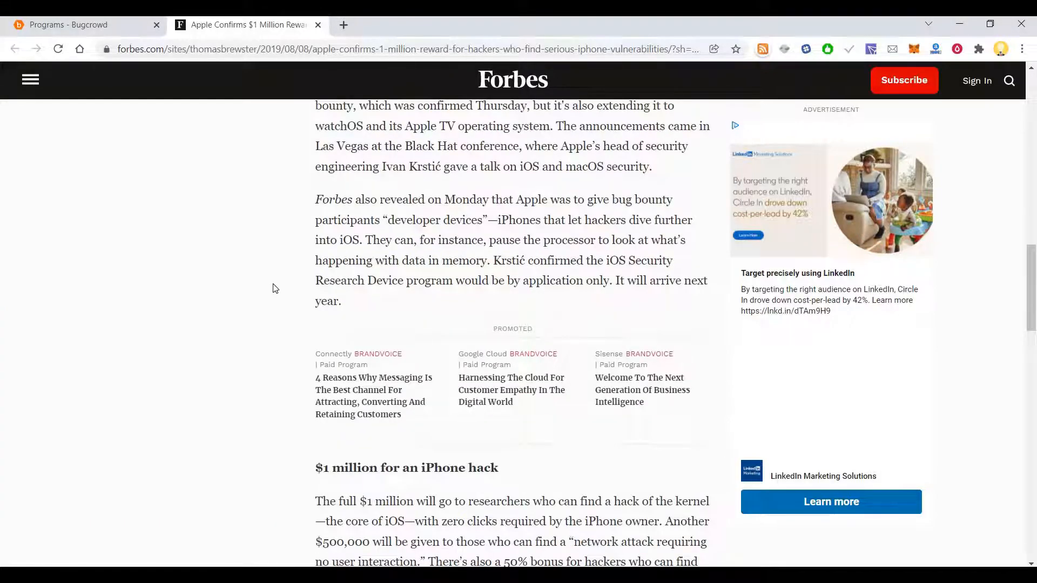
{"action": "scroll", "scroll_direction": "down", "scroll_amount": 3}
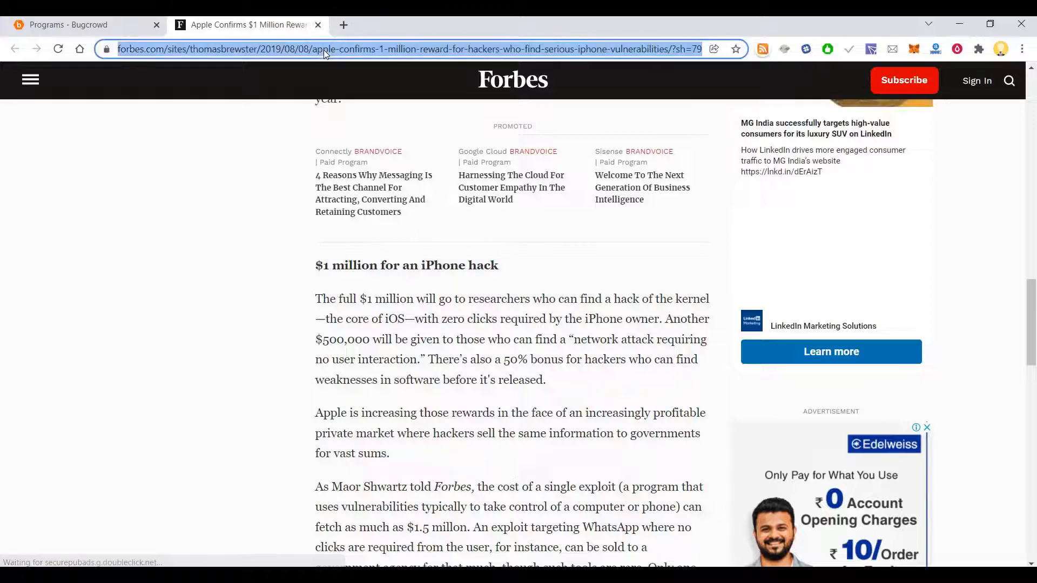
- Search 'facebook bug bounty challenge' and open the 'Bug Bounty Program - Facebook' result
{"action": "type", "text": "facebook.com"}
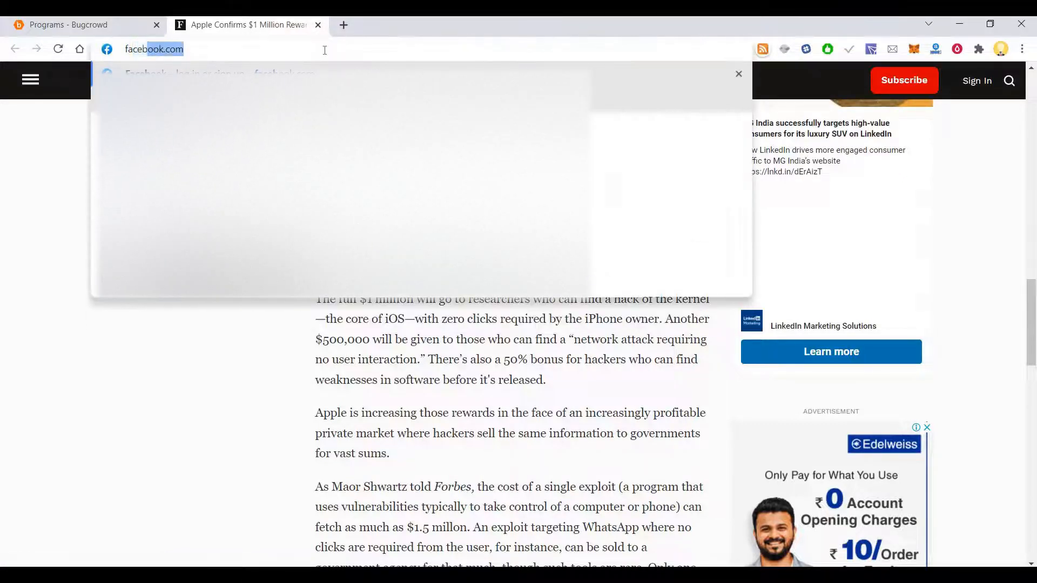
{"action": "type", "text": "facebook bug"}
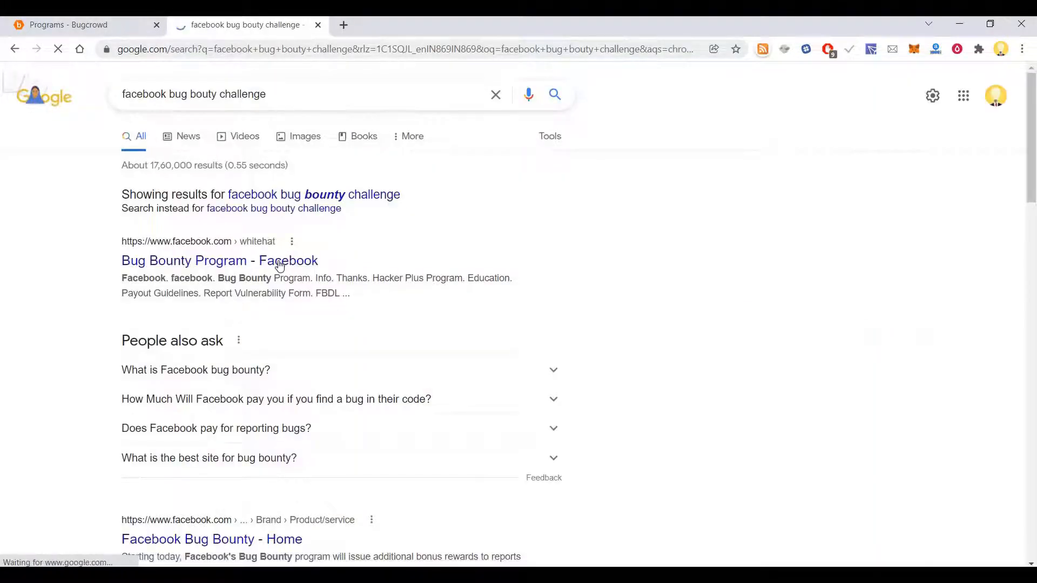
{"action": "left_click", "coordinate": [218, 260]}
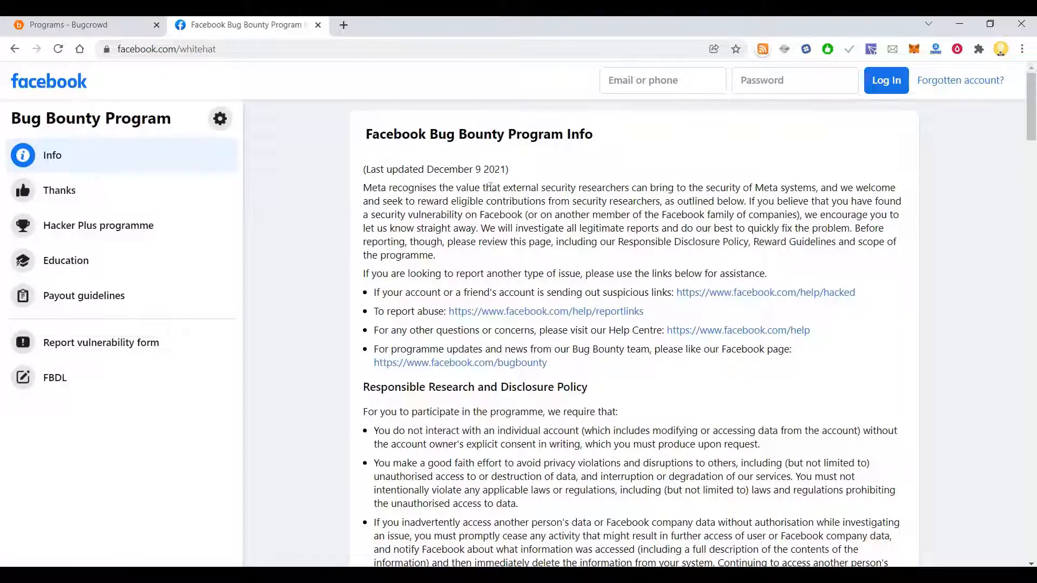
- Read down Facebook's Bug Bounty page to its out-of-scope and false-positive rules
{"action": "scroll", "scroll_direction": "down", "scroll_amount": 3}
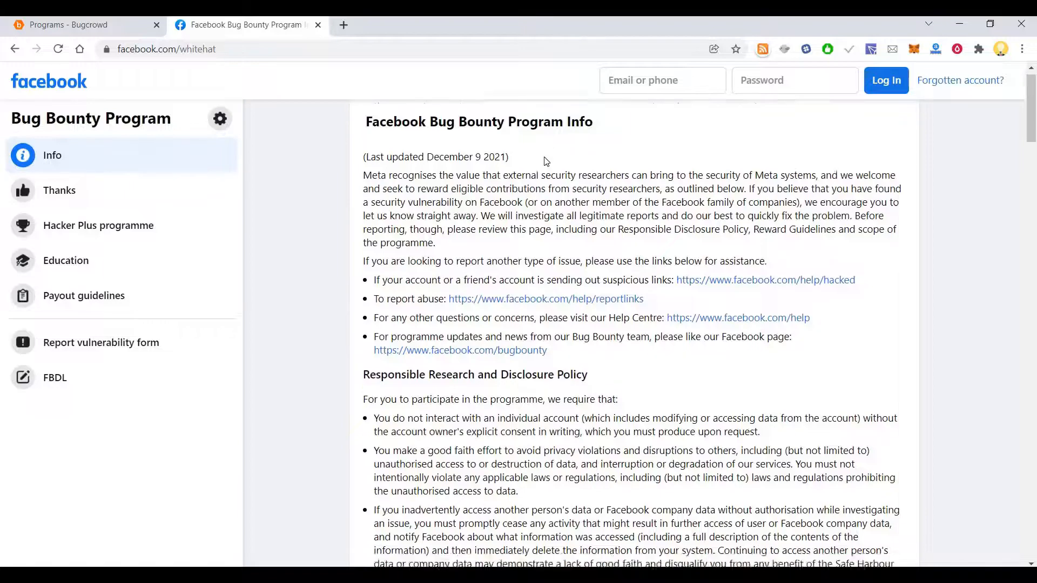
{"action": "scroll", "scroll_direction": "down", "scroll_amount": 3}
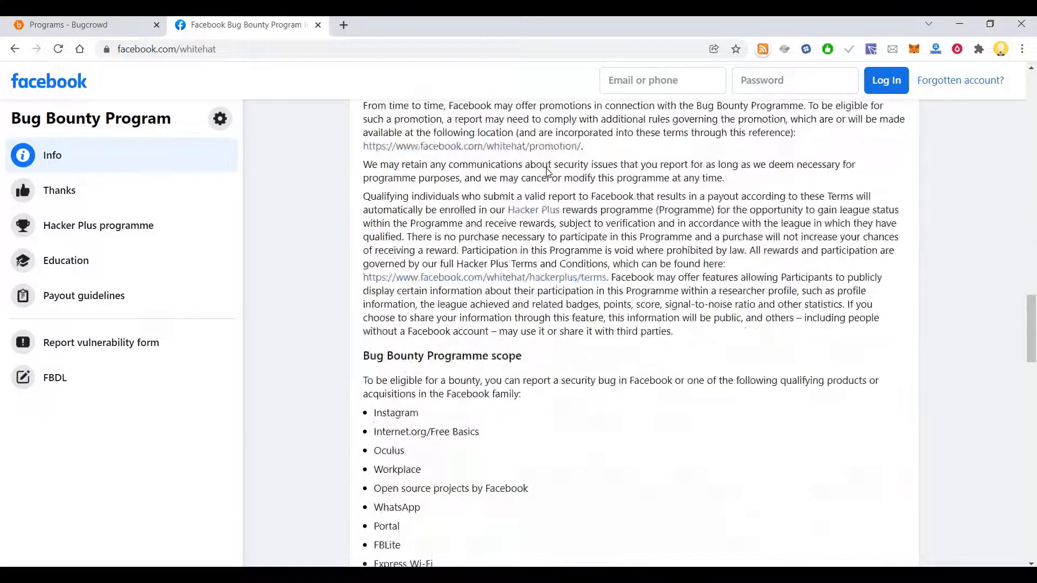
{"action": "scroll", "scroll_direction": "down", "scroll_amount": 3}
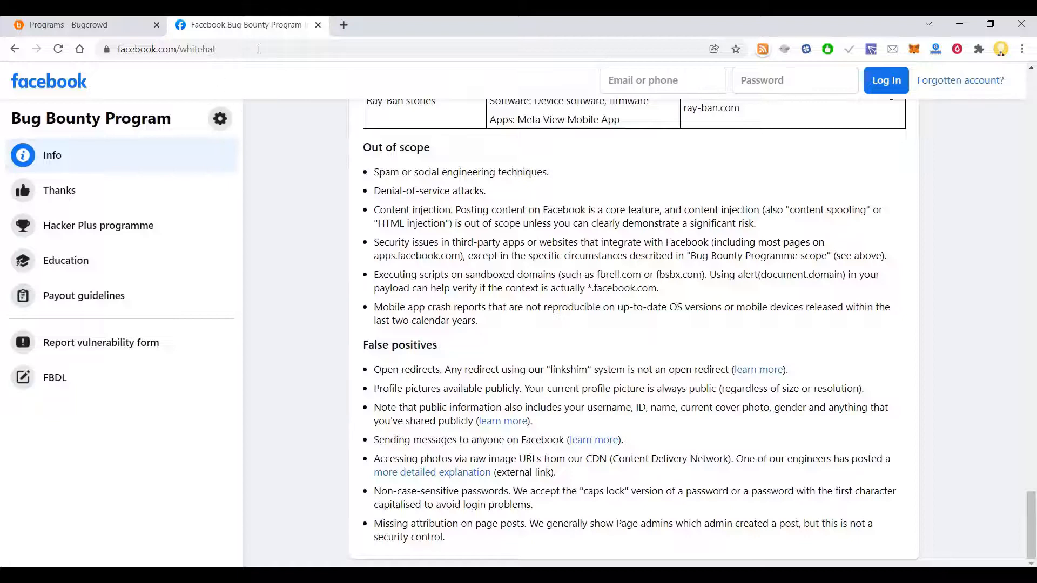
{"action": "mouse_move", "coordinate": [318, 30]}
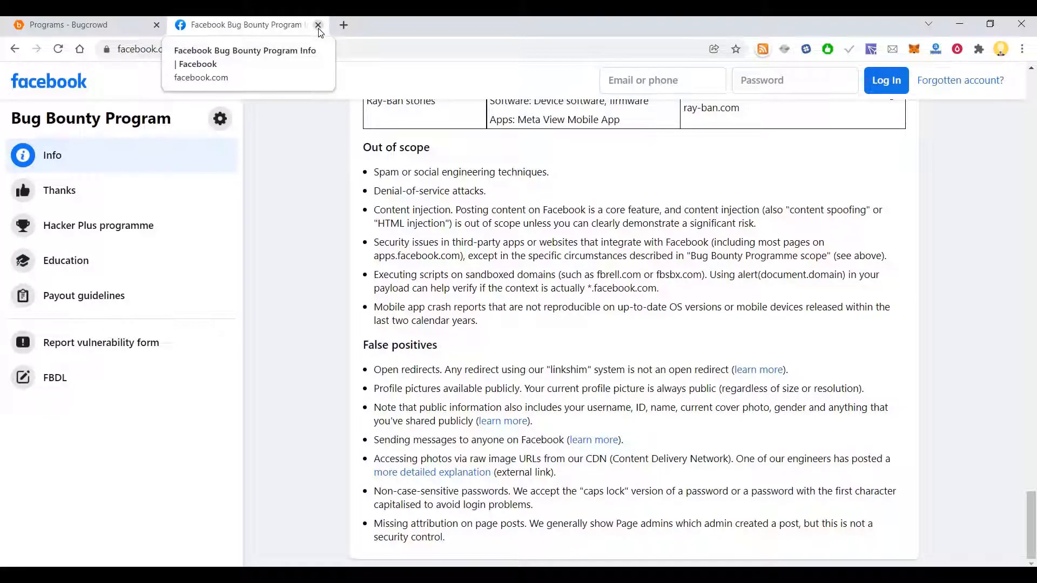
{"action": "mouse_move", "coordinate": [350, 41]}
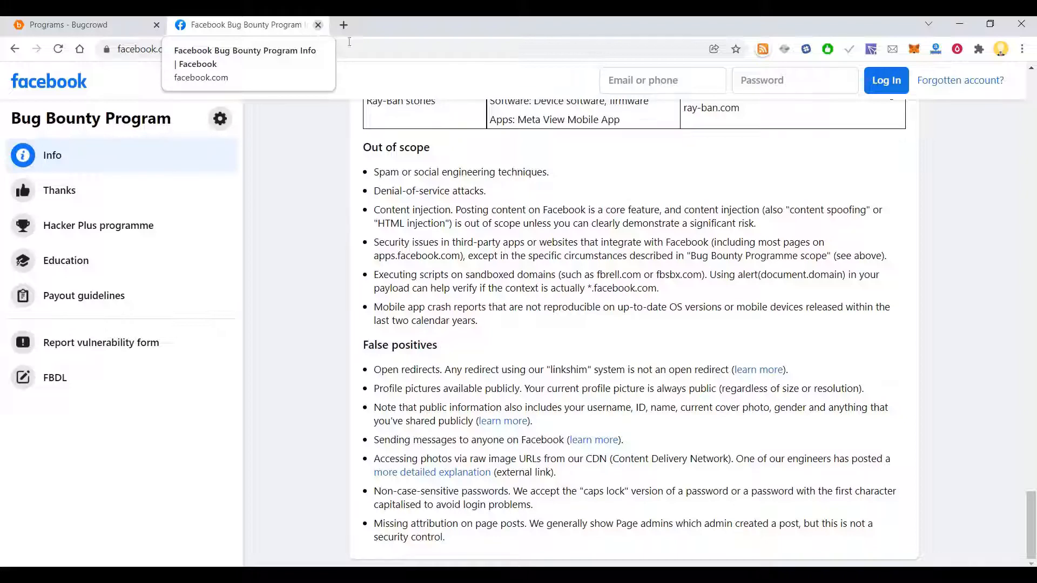
- Close the Facebook tab, leaving Bugcrowd's 284-result programs listing showing
{"action": "left_click", "coordinate": [316, 25]}
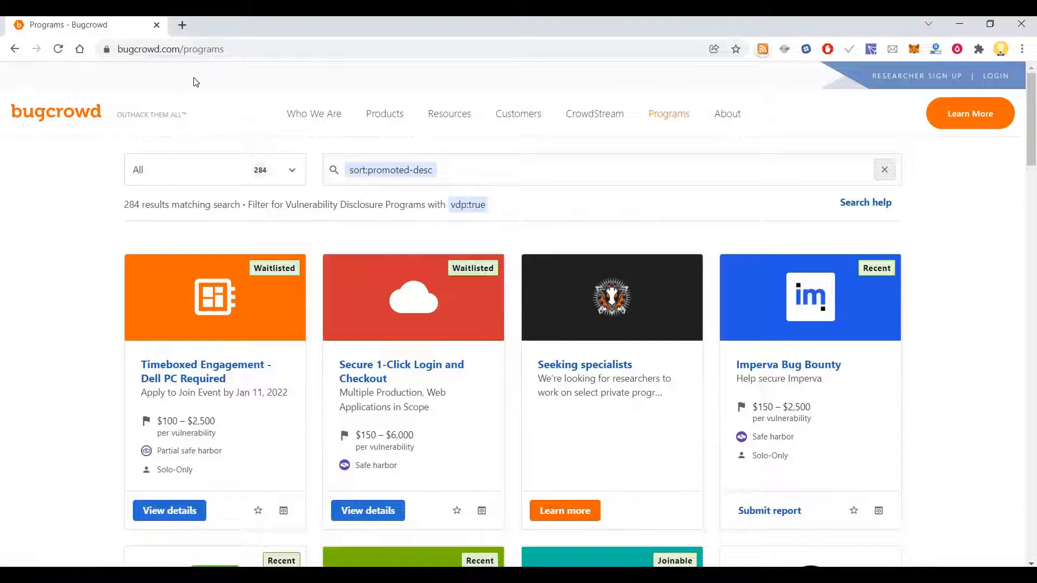
{"action": "mouse_move", "coordinate": [155, 70]}
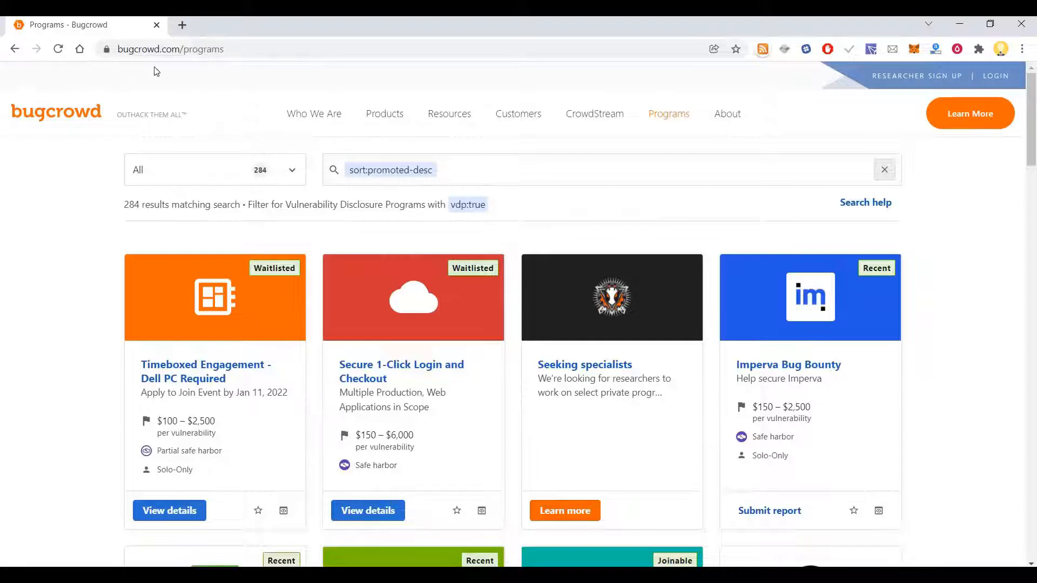
{"action": "mouse_move", "coordinate": [200, 75]}
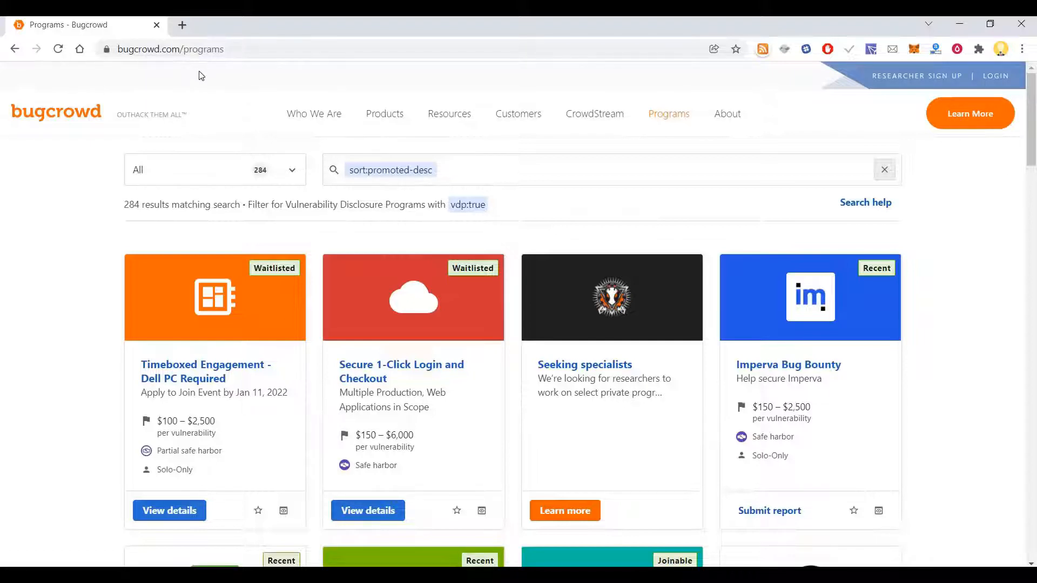
{"action": "mouse_move", "coordinate": [294, 236]}
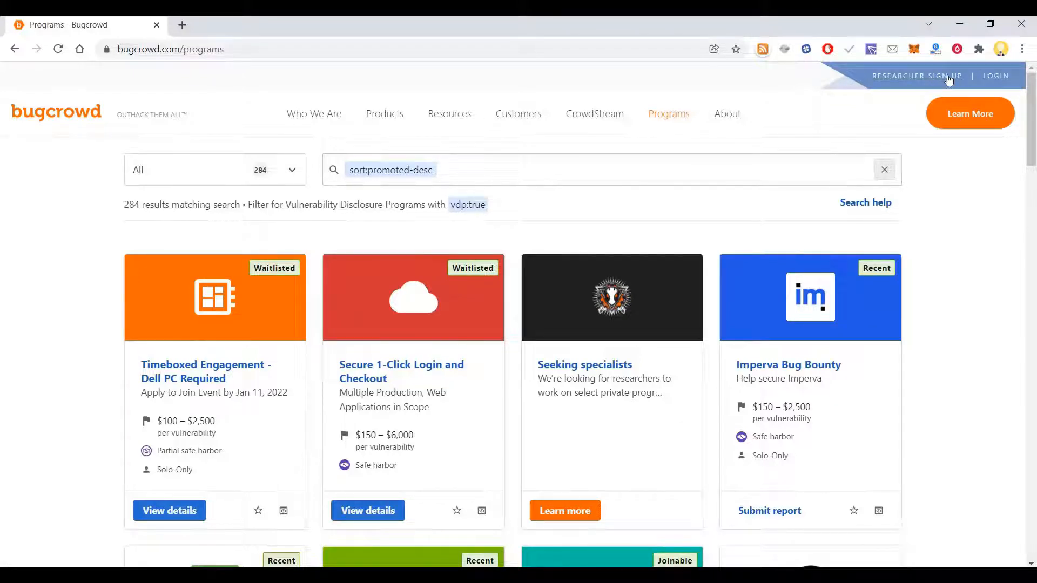
{"action": "mouse_move", "coordinate": [1023, 190]}
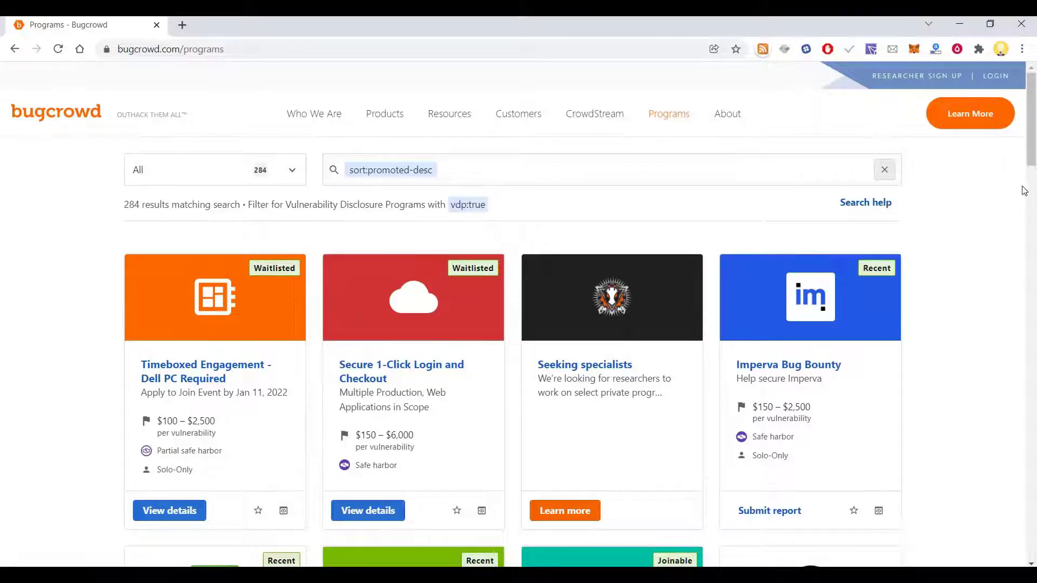
{"action": "mouse_move", "coordinate": [992, 205]}
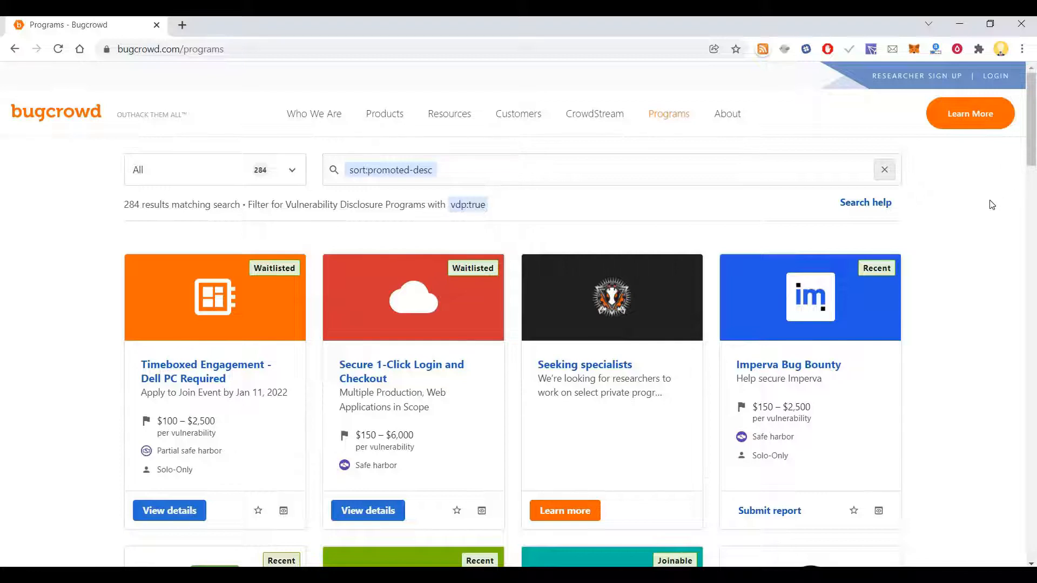
{"action": "mouse_move", "coordinate": [737, 203]}
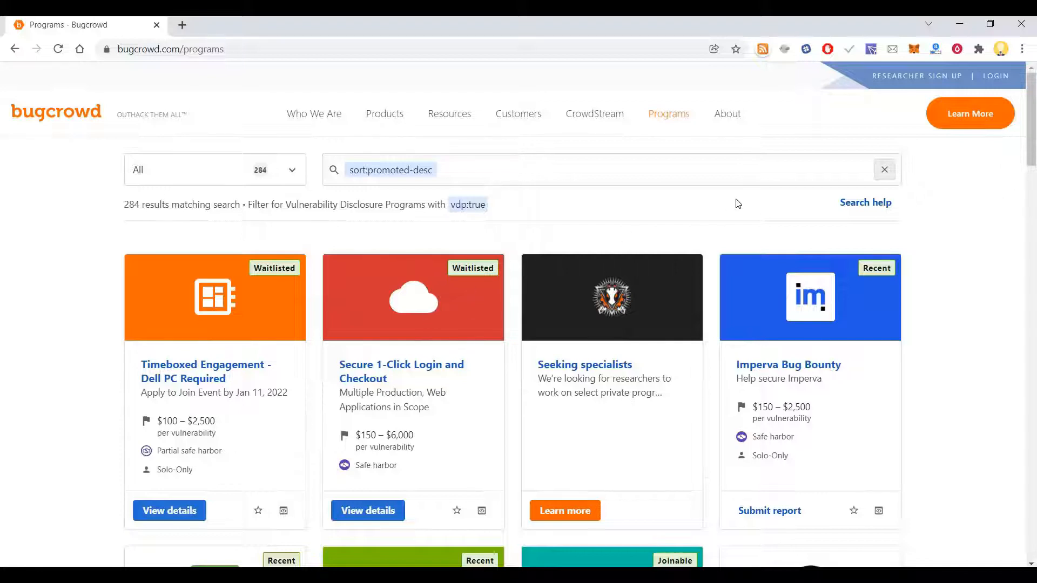
{"action": "mouse_move", "coordinate": [789, 291]}
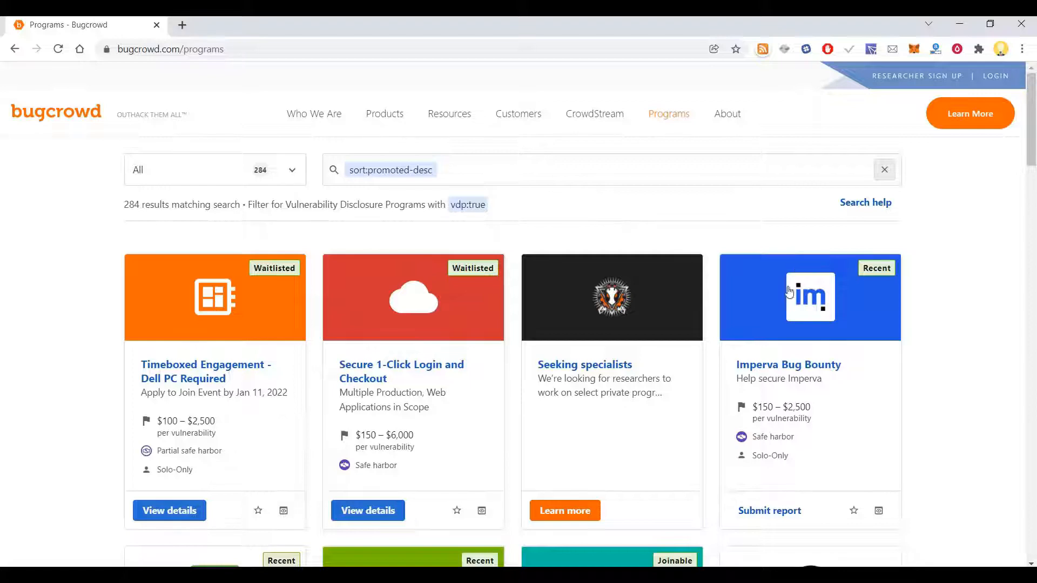
{"action": "mouse_move", "coordinate": [943, 319]}
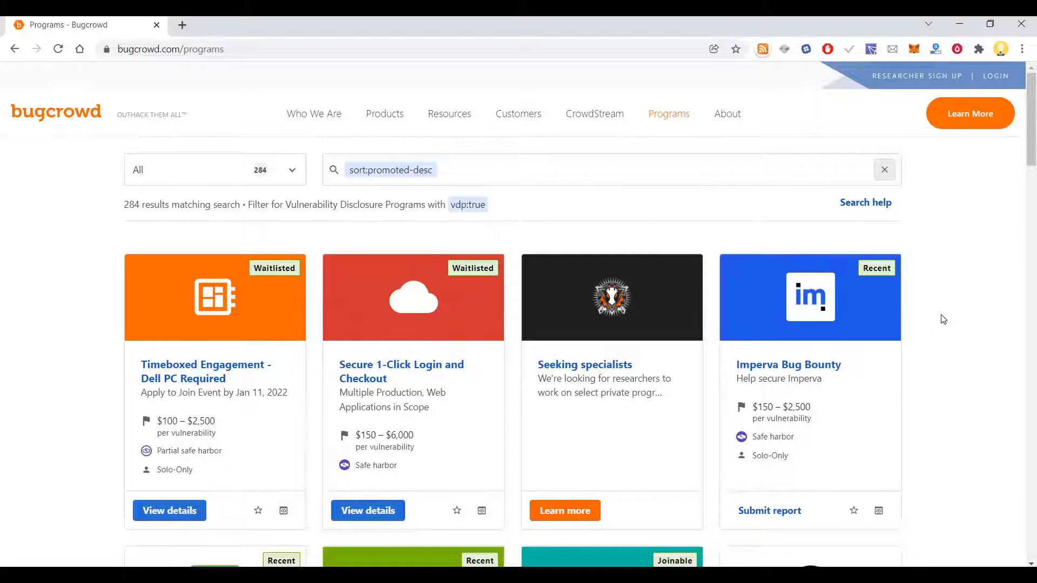
{"action": "mouse_move", "coordinate": [370, 352]}
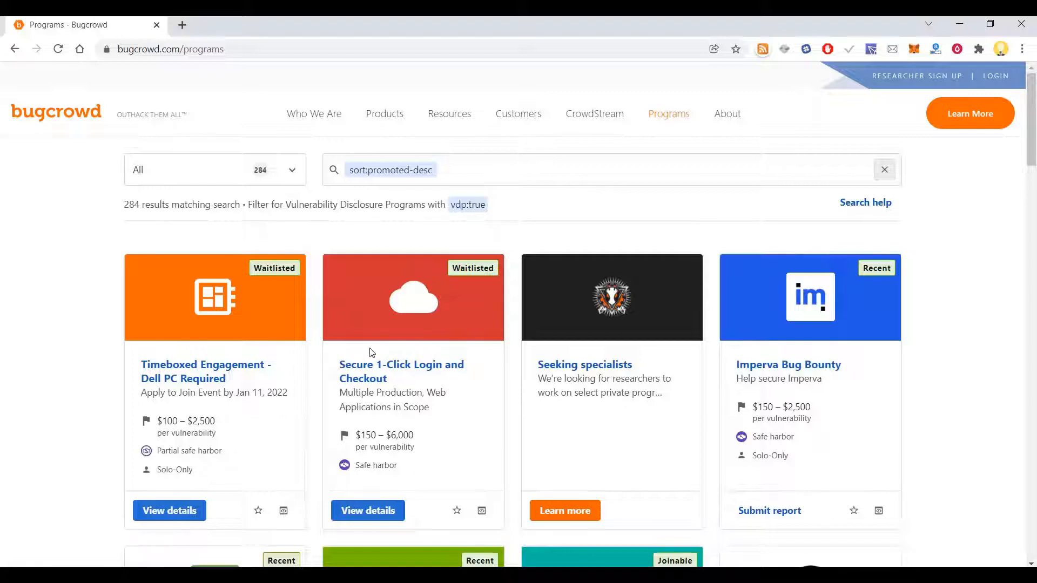
- Open the Secure 1-Click Login and Checkout program page in a new tab
{"action": "right_click", "coordinate": [393, 371]}
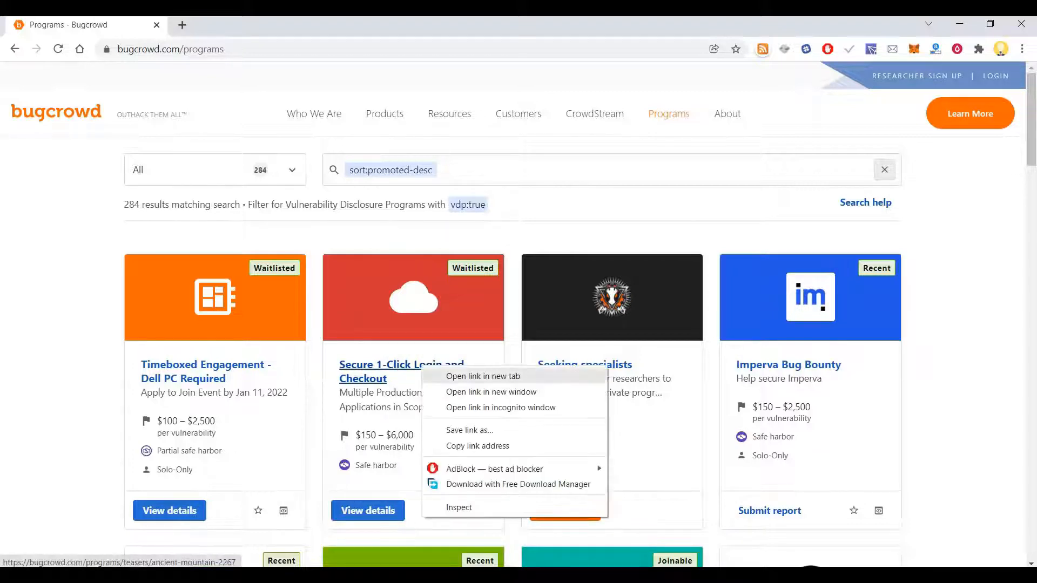
{"action": "left_click", "coordinate": [482, 376]}
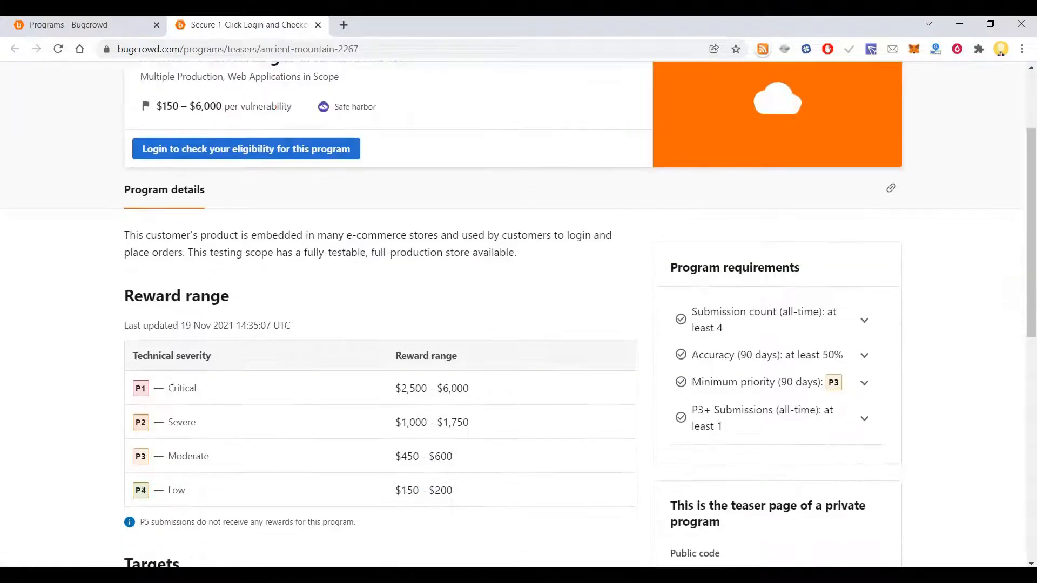
{"action": "mouse_move", "coordinate": [190, 368]}
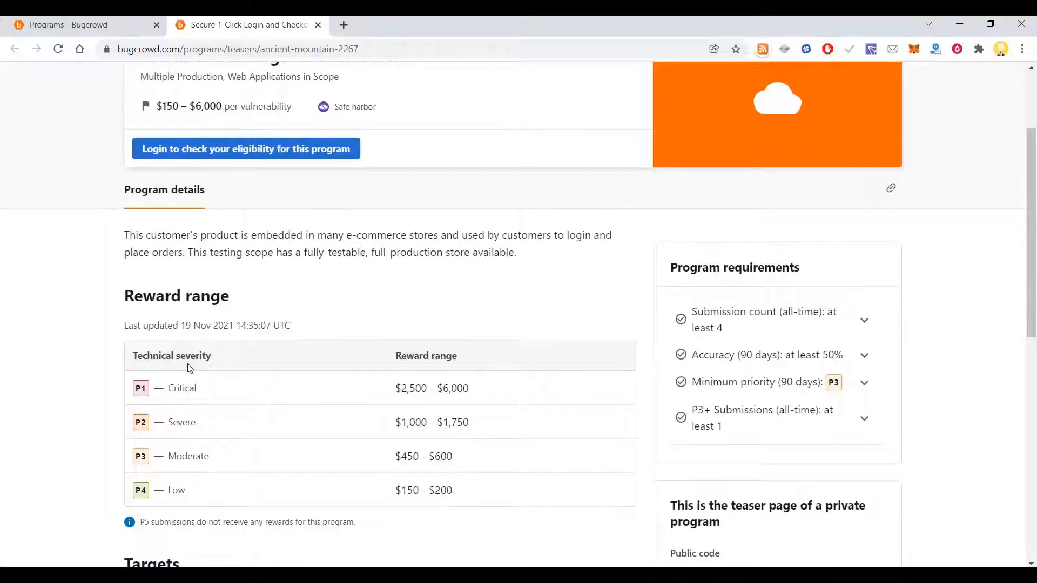
{"action": "mouse_move", "coordinate": [448, 400]}
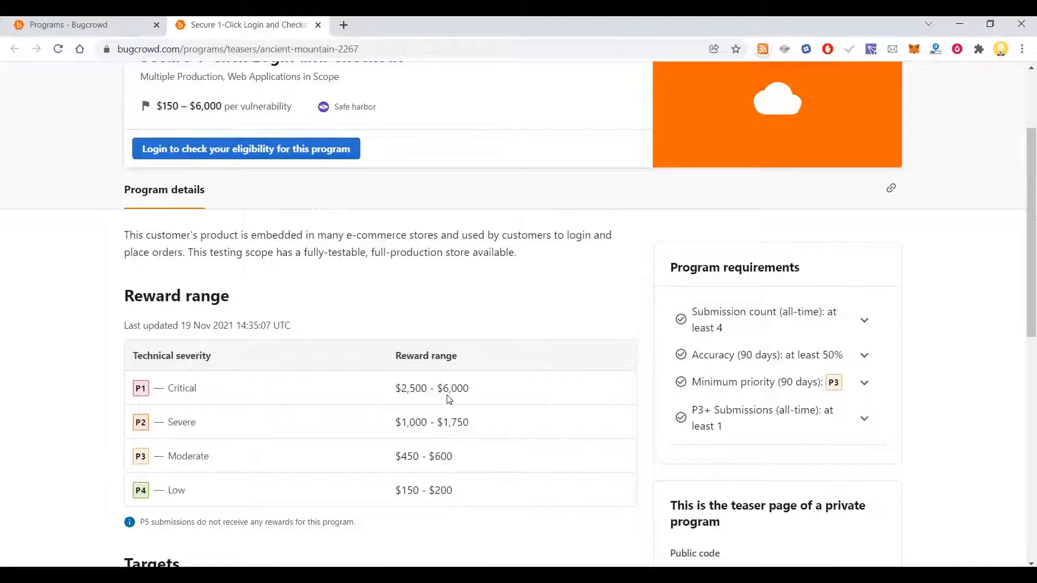
{"action": "mouse_move", "coordinate": [470, 402]}
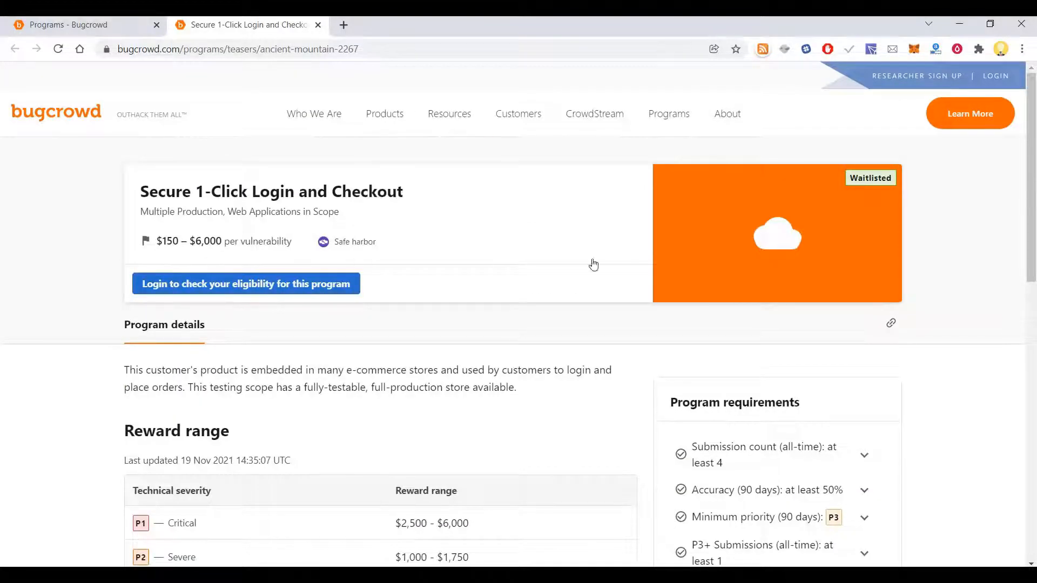
- Close the Secure 1-Click Login teaser tab and browse further program cards before returning to the top
{"action": "left_click", "coordinate": [318, 25]}
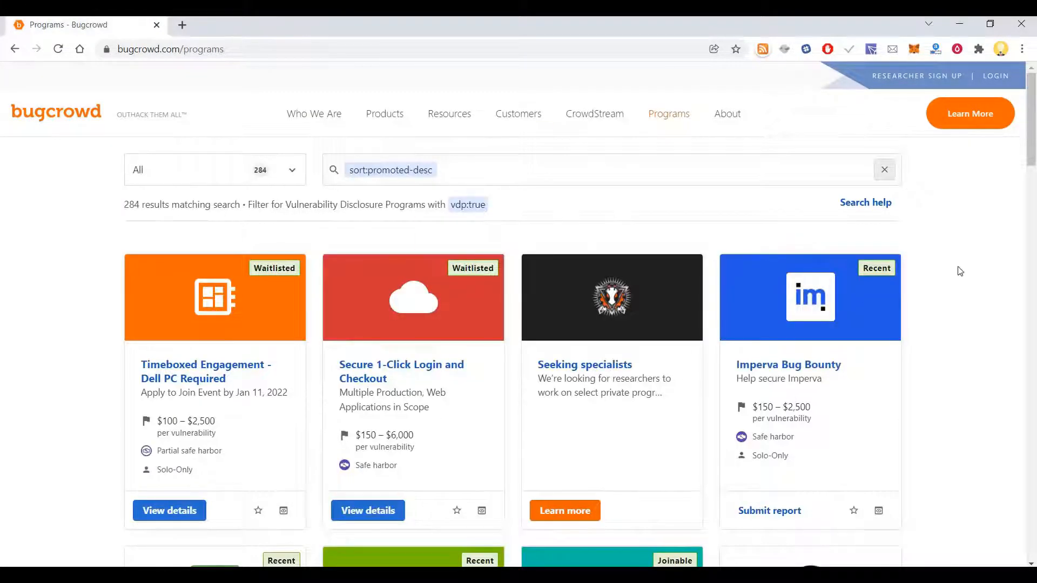
{"action": "scroll", "scroll_direction": "down", "scroll_amount": 3}
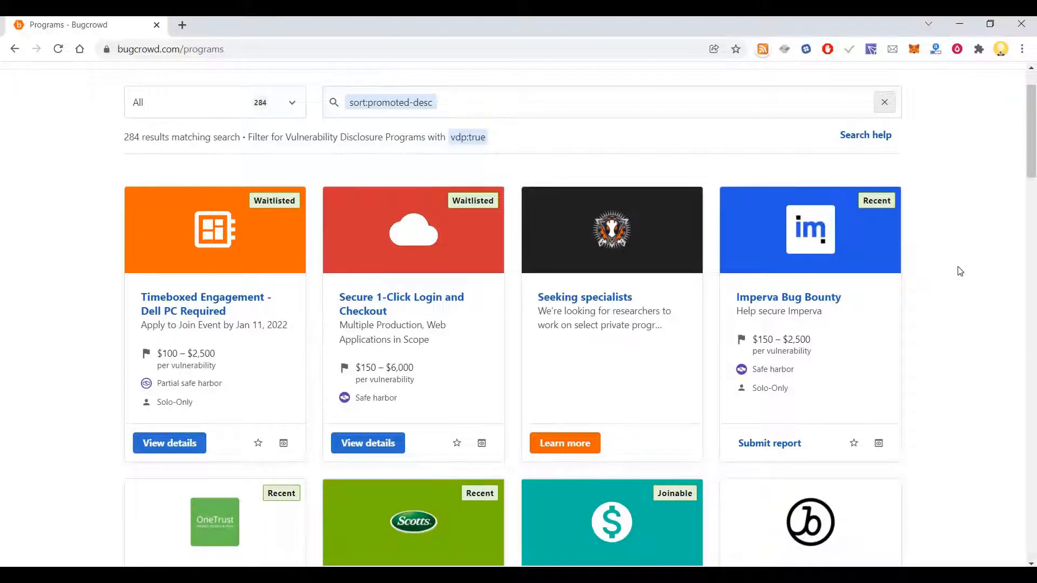
{"action": "scroll", "scroll_direction": "down", "scroll_amount": 3}
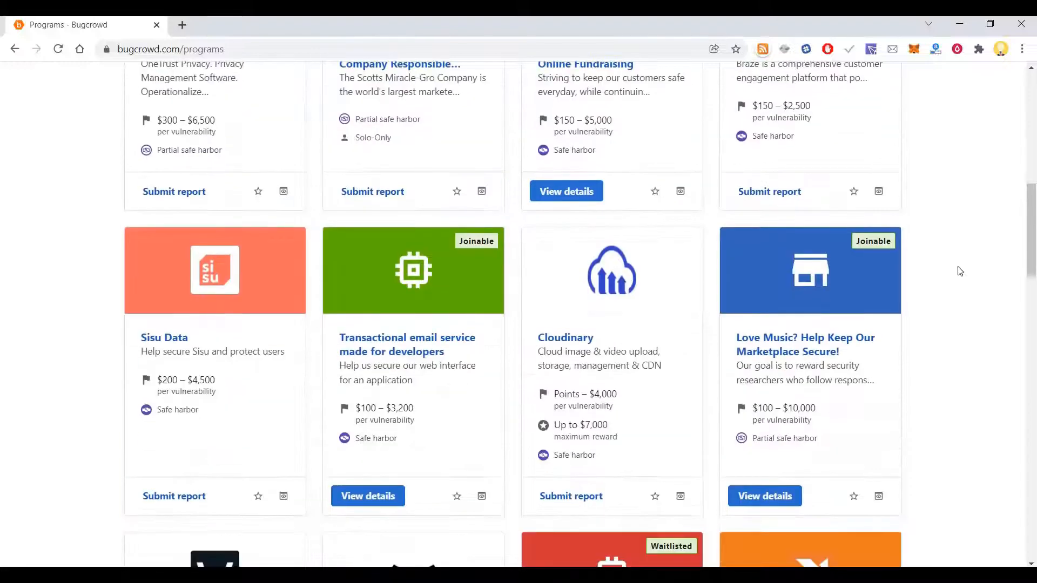
{"action": "scroll", "scroll_direction": "down", "scroll_amount": 3}
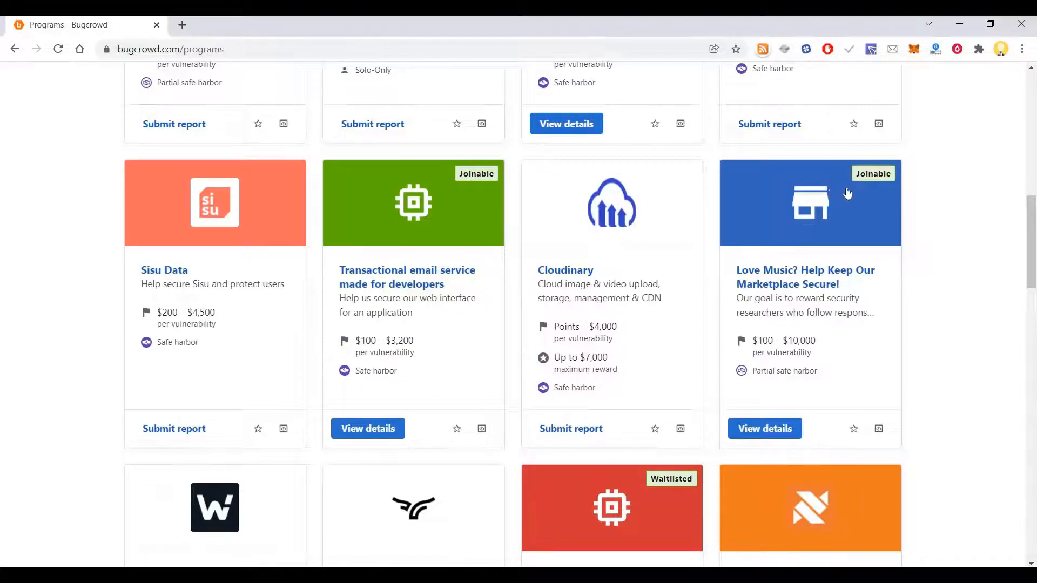
{"action": "scroll", "scroll_direction": "up", "scroll_amount": 3}
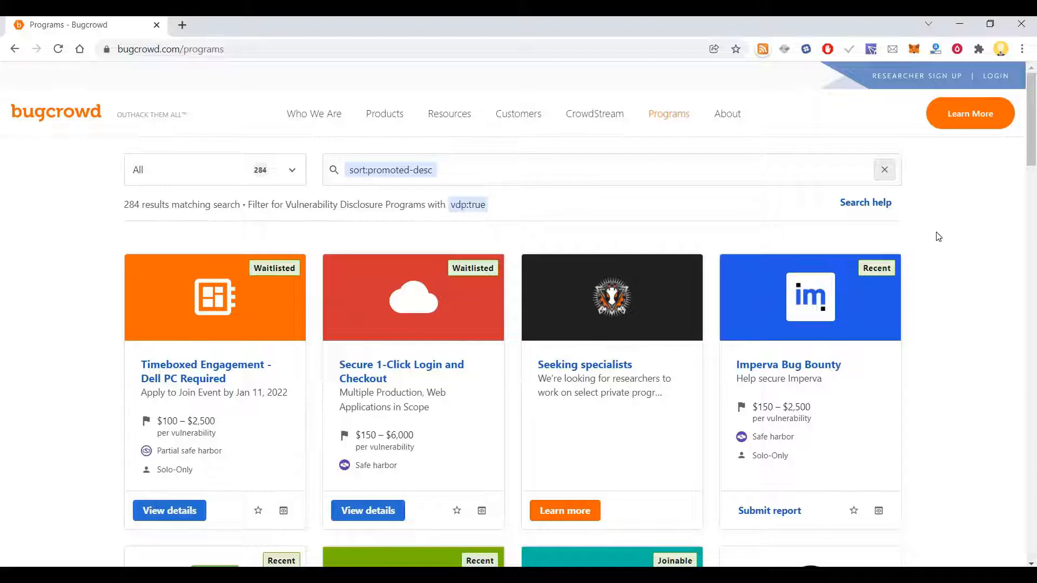
{"action": "mouse_move", "coordinate": [657, 196]}
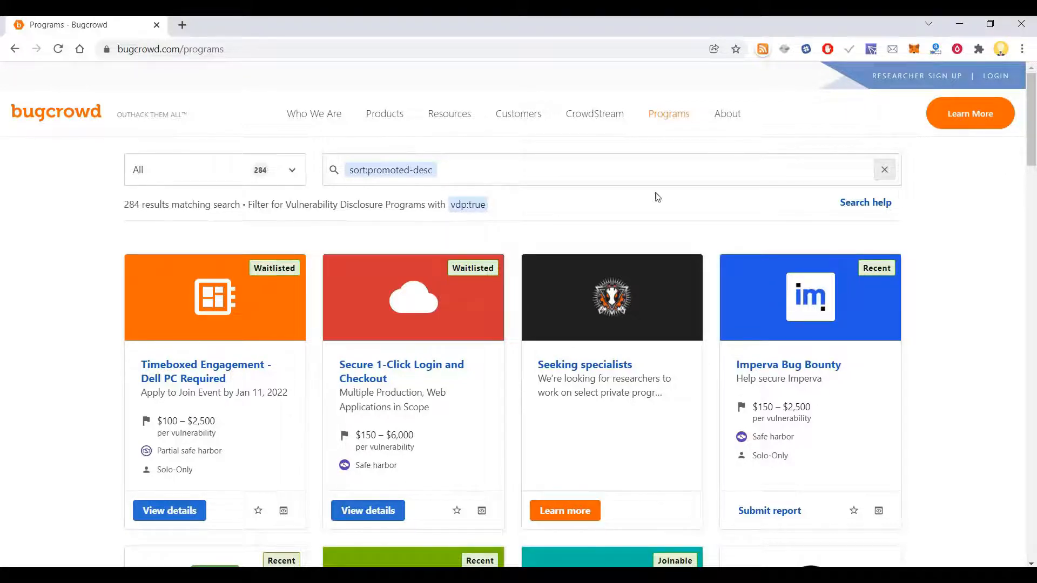
- Reach the list bottom and load more results, adding Starlink, CoinDCX, iRobot and HostGator cards
{"action": "scroll", "scroll_direction": "down", "scroll_amount": 3}
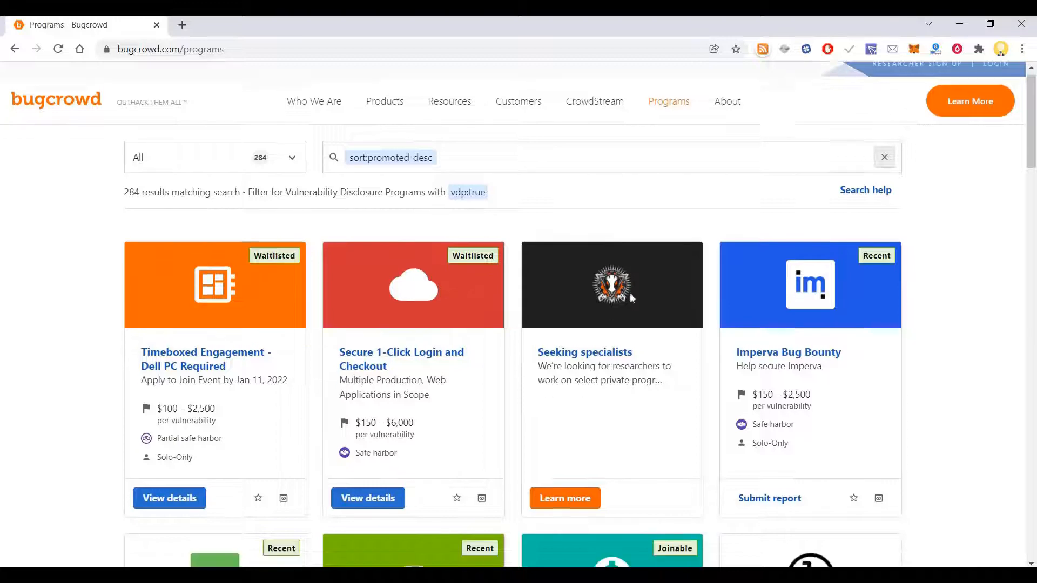
{"action": "scroll", "scroll_direction": "down", "scroll_amount": 3}
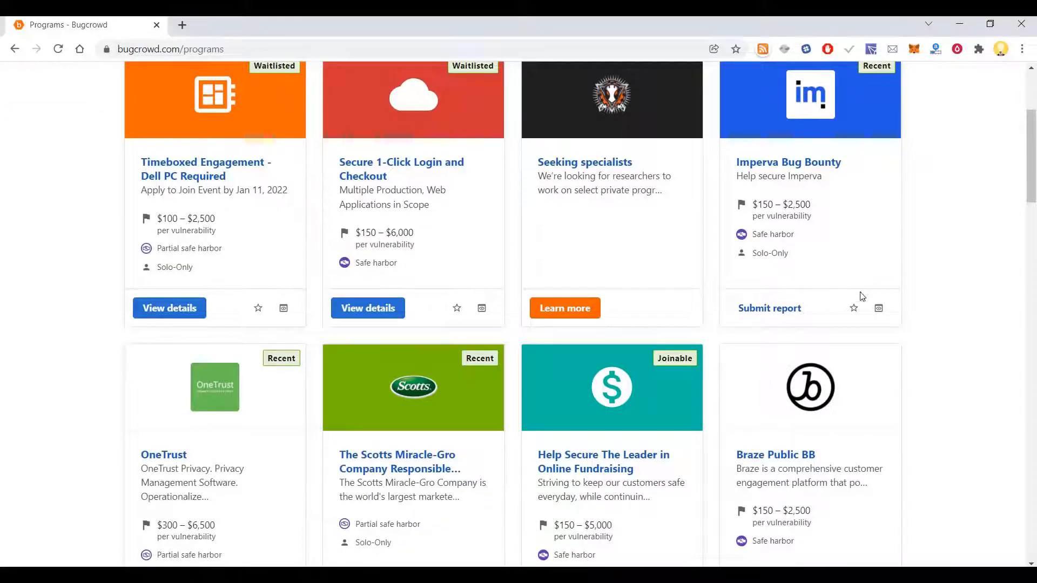
{"action": "mouse_move", "coordinate": [963, 245]}
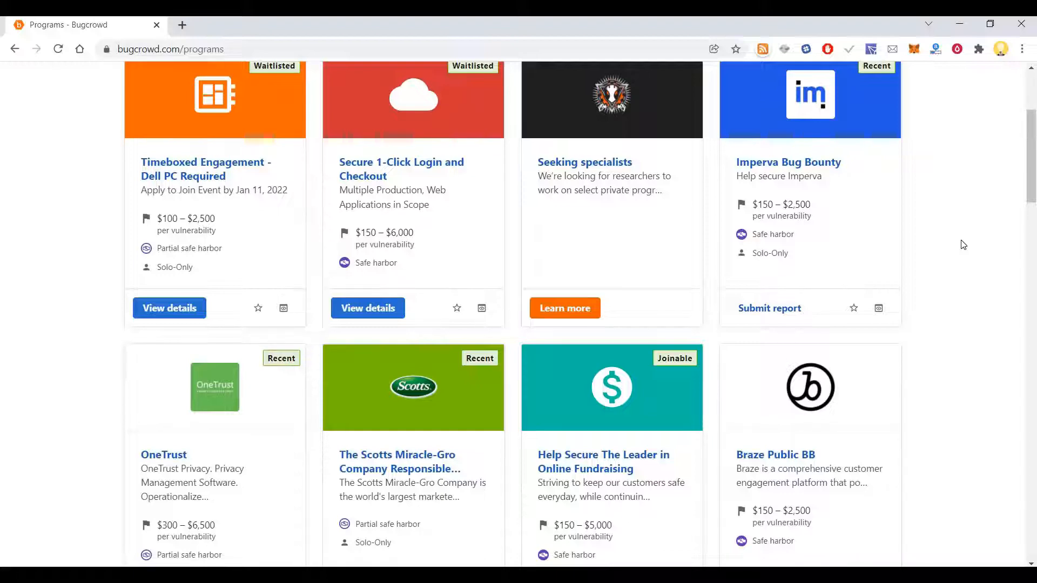
{"action": "scroll", "scroll_direction": "down", "scroll_amount": 3}
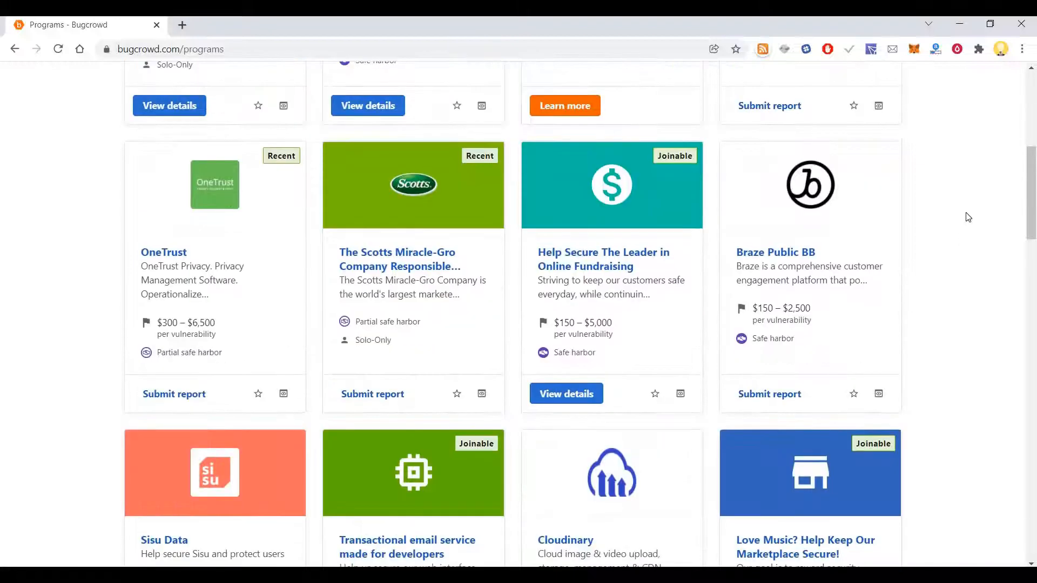
{"action": "scroll", "scroll_direction": "down", "scroll_amount": 3}
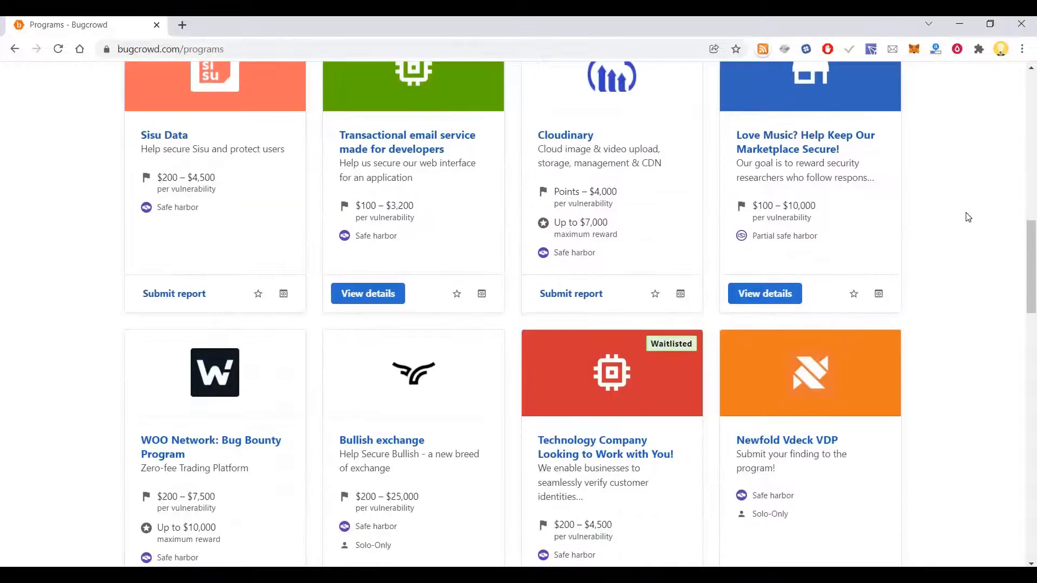
{"action": "scroll", "scroll_direction": "down", "scroll_amount": 3}
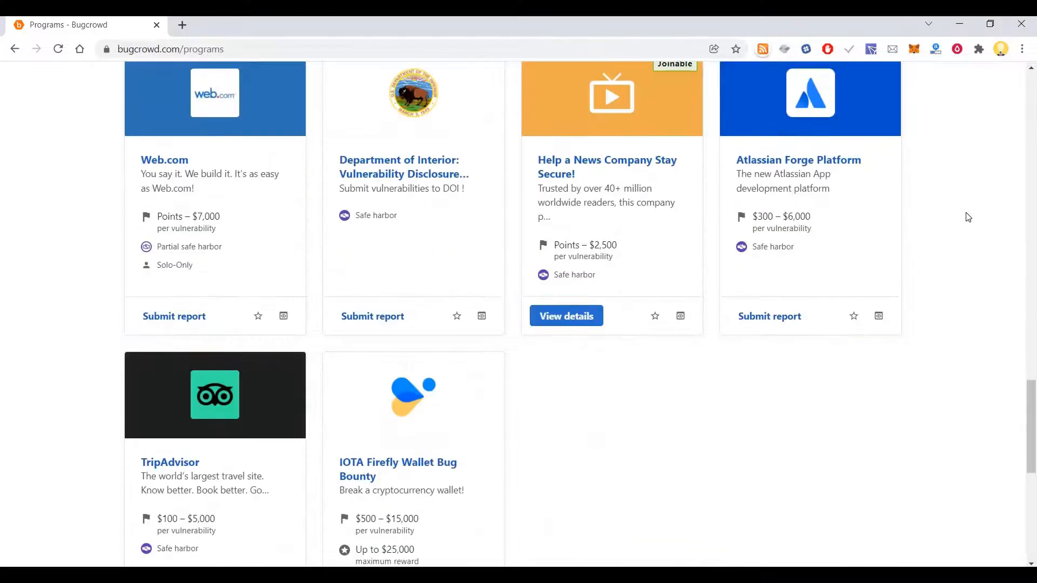
{"action": "scroll", "scroll_direction": "down", "scroll_amount": 3}
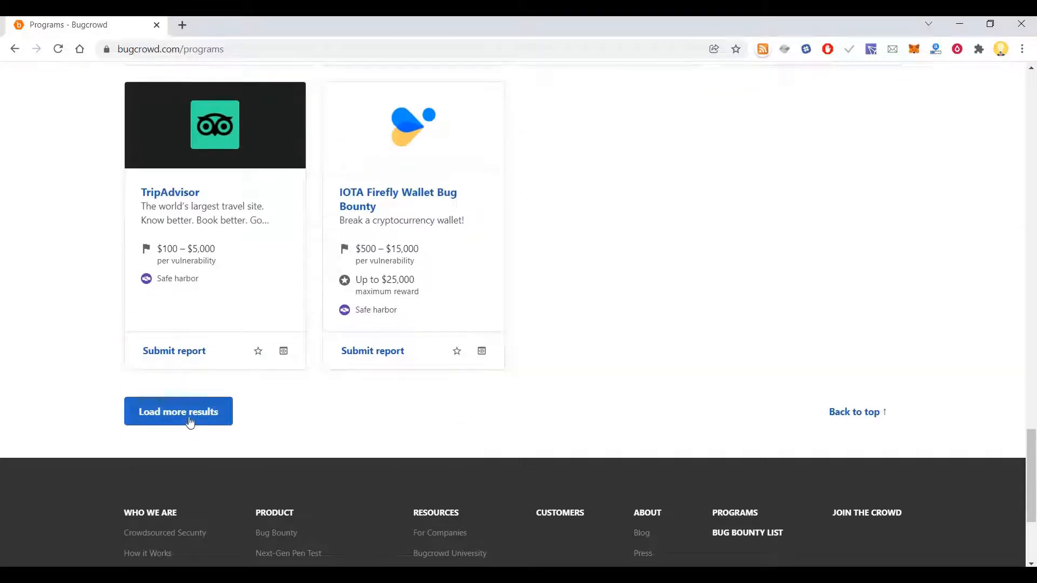
{"action": "left_click", "coordinate": [178, 412]}
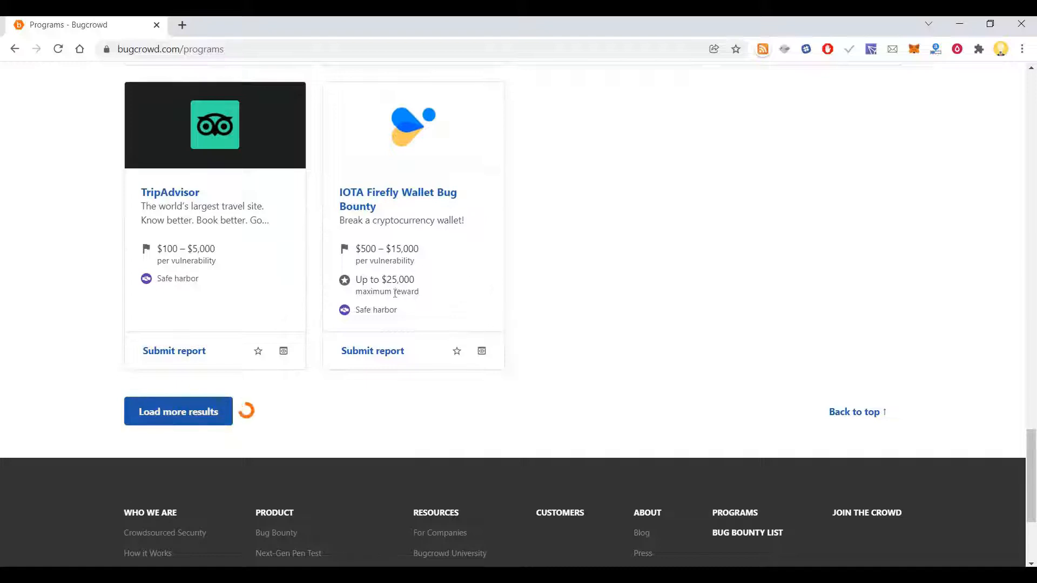
{"action": "left_click", "coordinate": [178, 411]}
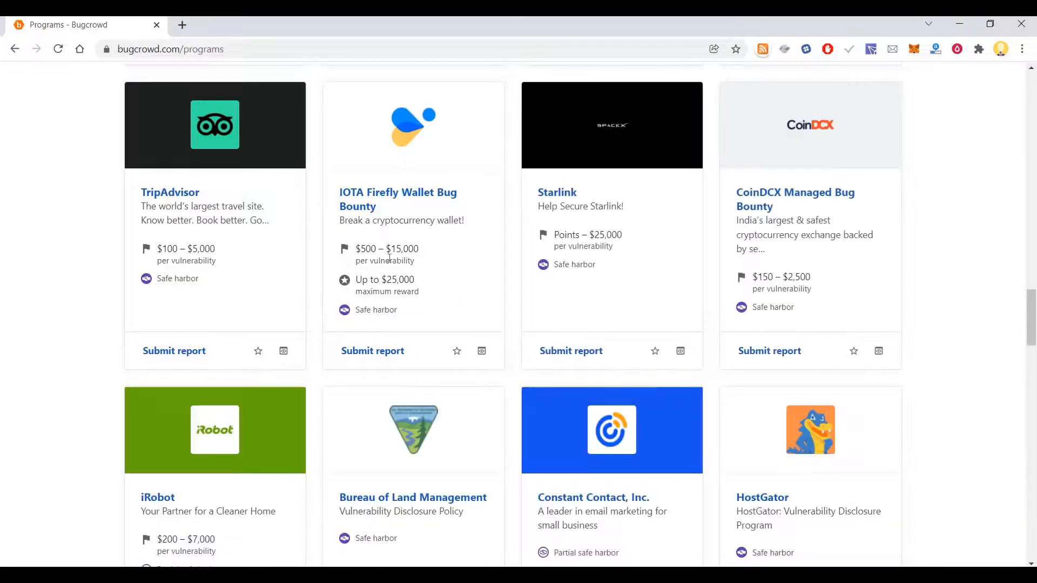
{"action": "mouse_move", "coordinate": [591, 258]}
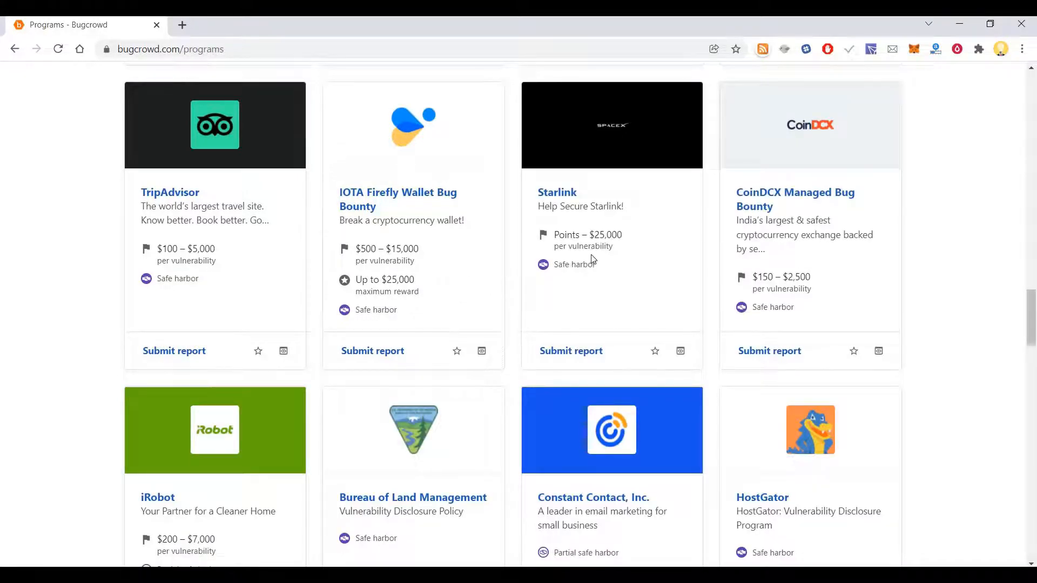